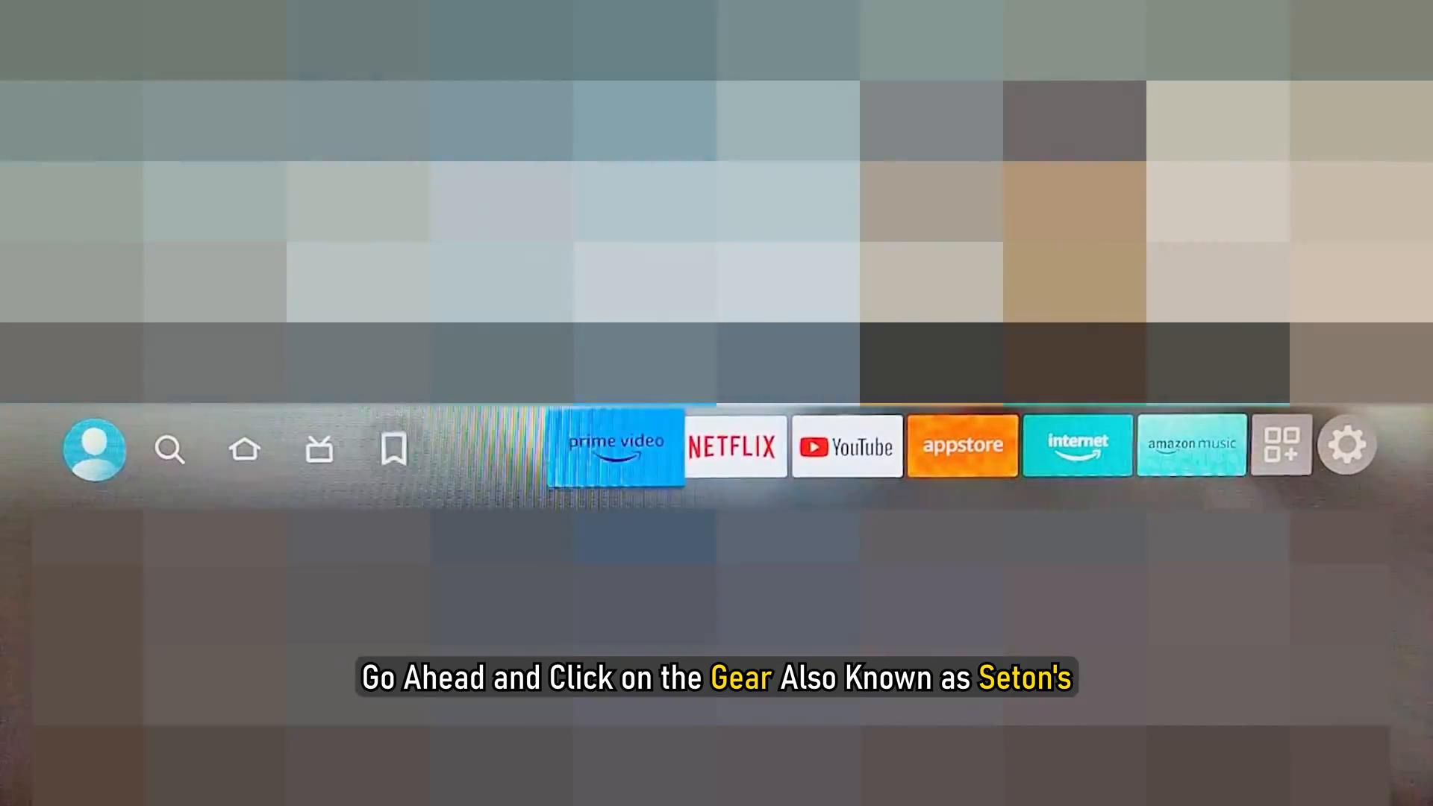
Step: Open the Fire TV Settings from the gear icon on the home screen
{"action": "left_click", "coordinate": [1348, 445]}
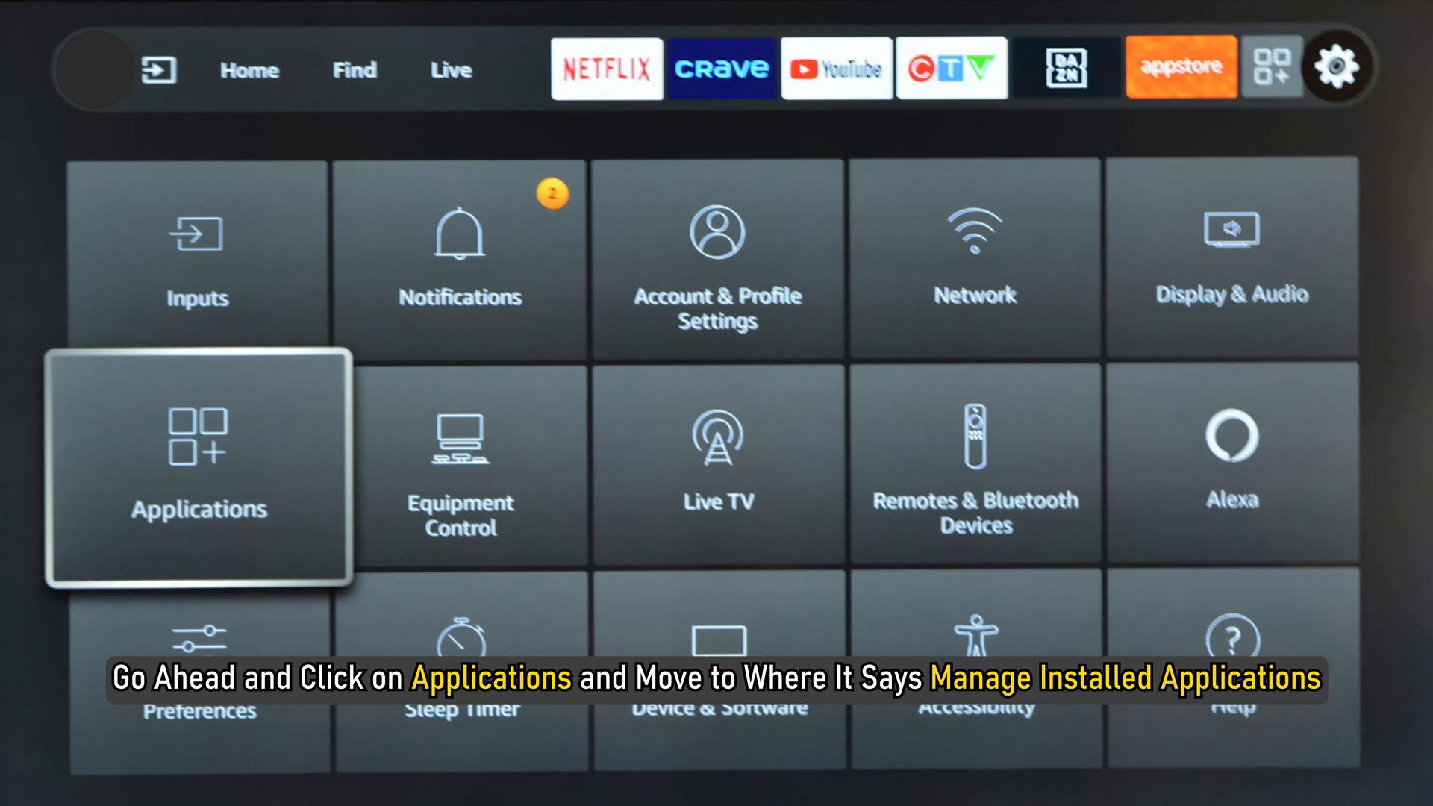
Step: Go into Applications and Manage Installed Applications to reach the USB Drive options
{"action": "left_click", "coordinate": [195, 475]}
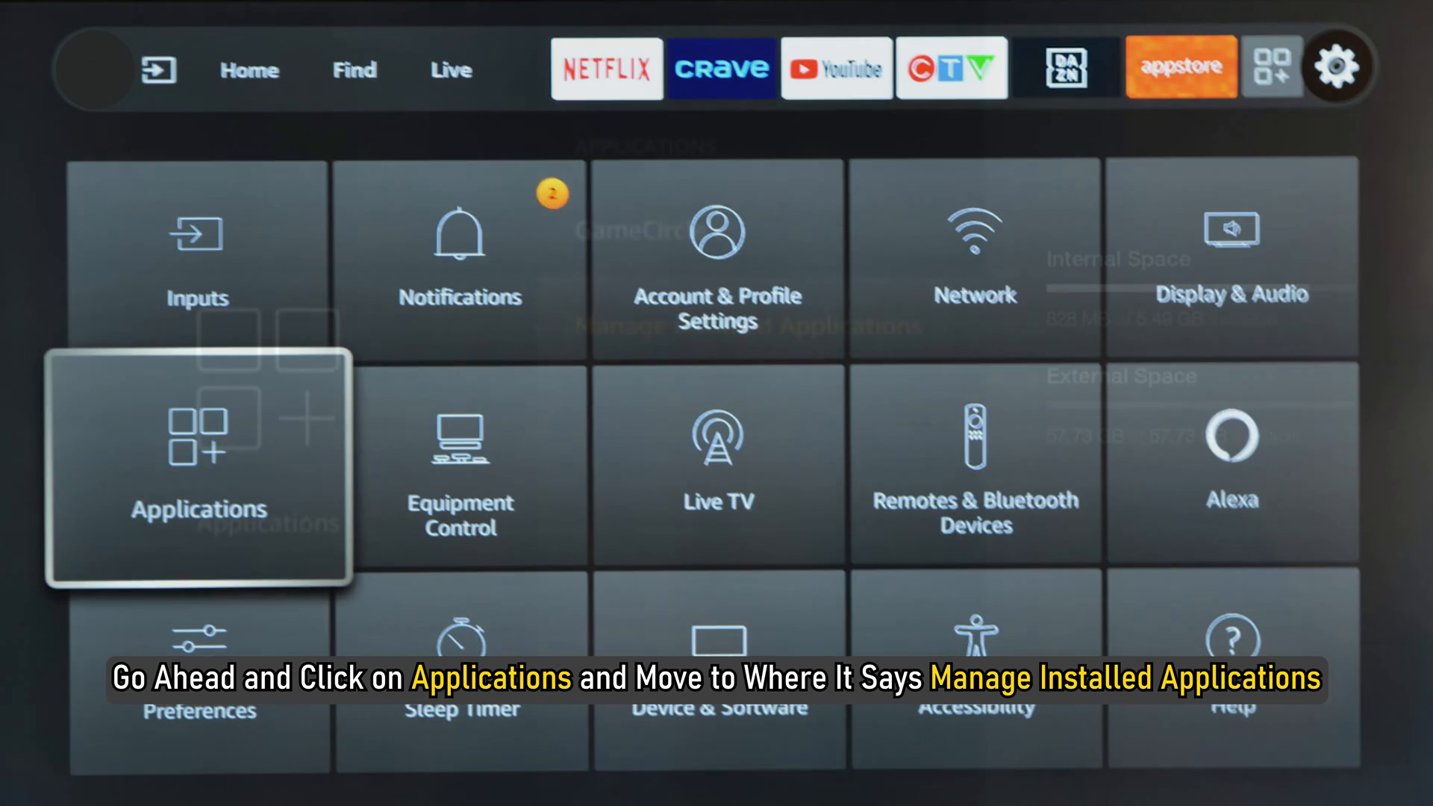
{"action": "left_click", "coordinate": [197, 443]}
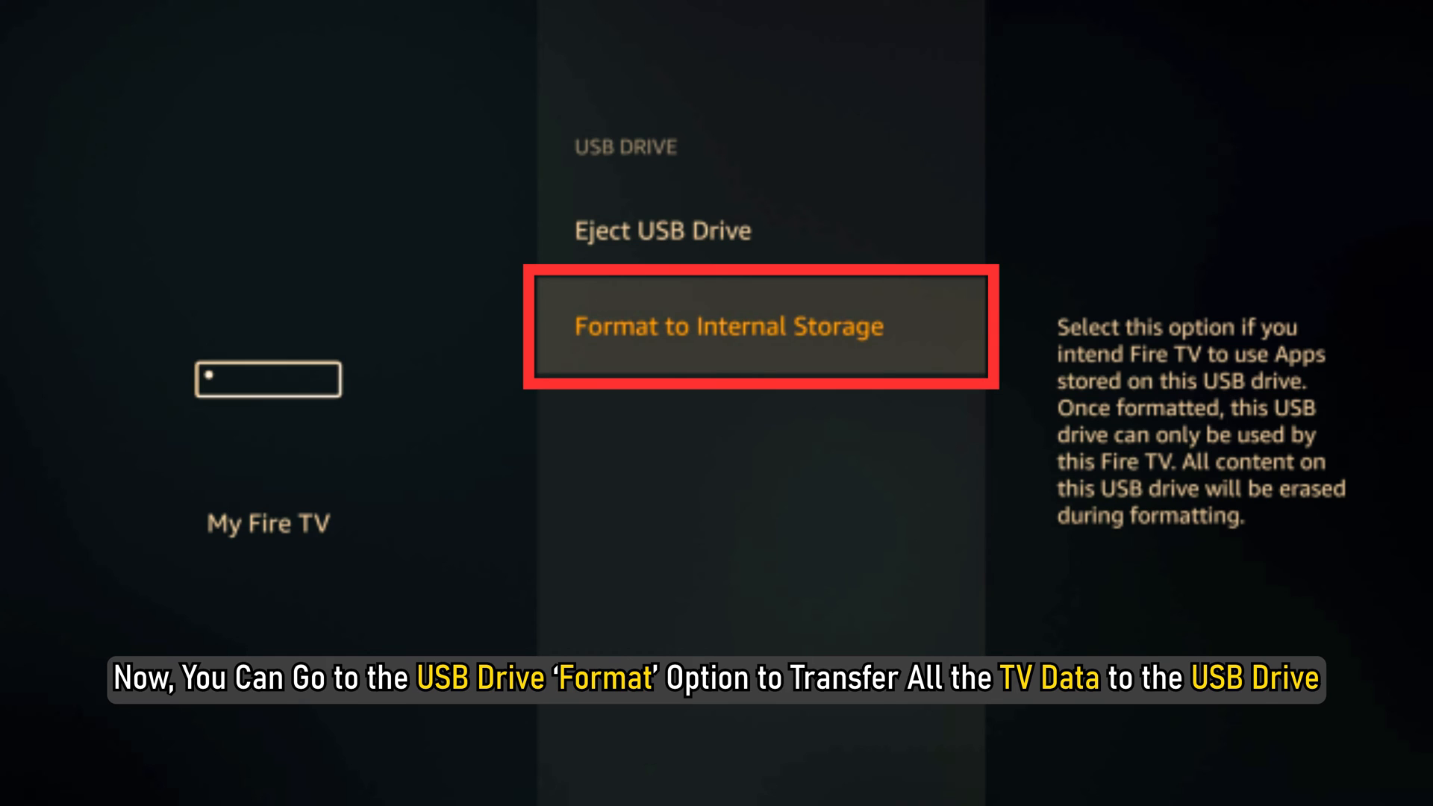
Step: Format the USB drive to internal storage and wait for Formatting Complete
{"action": "left_click", "coordinate": [728, 325]}
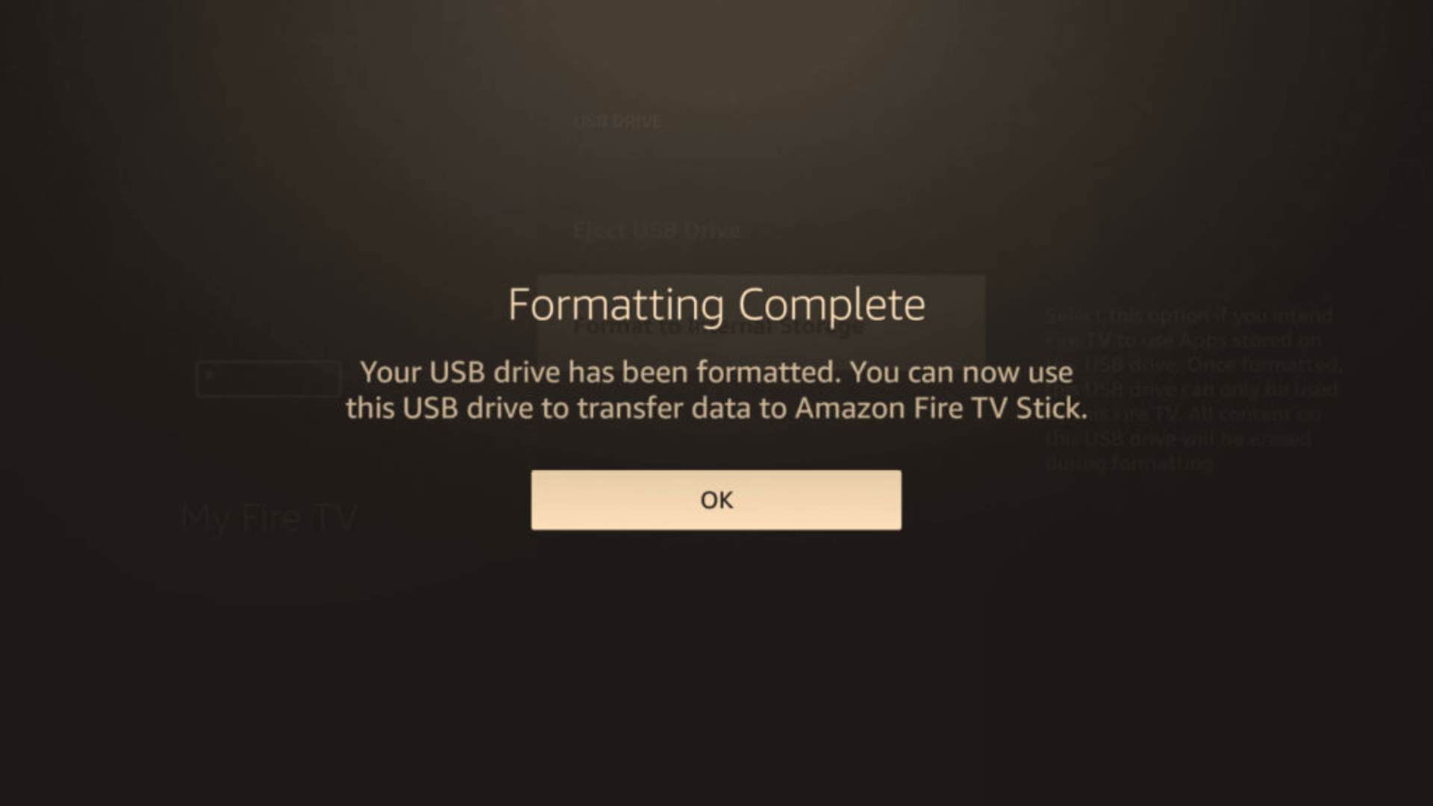
Step: Acknowledge the Formatting Complete notice with OK
{"action": "left_click", "coordinate": [715, 502]}
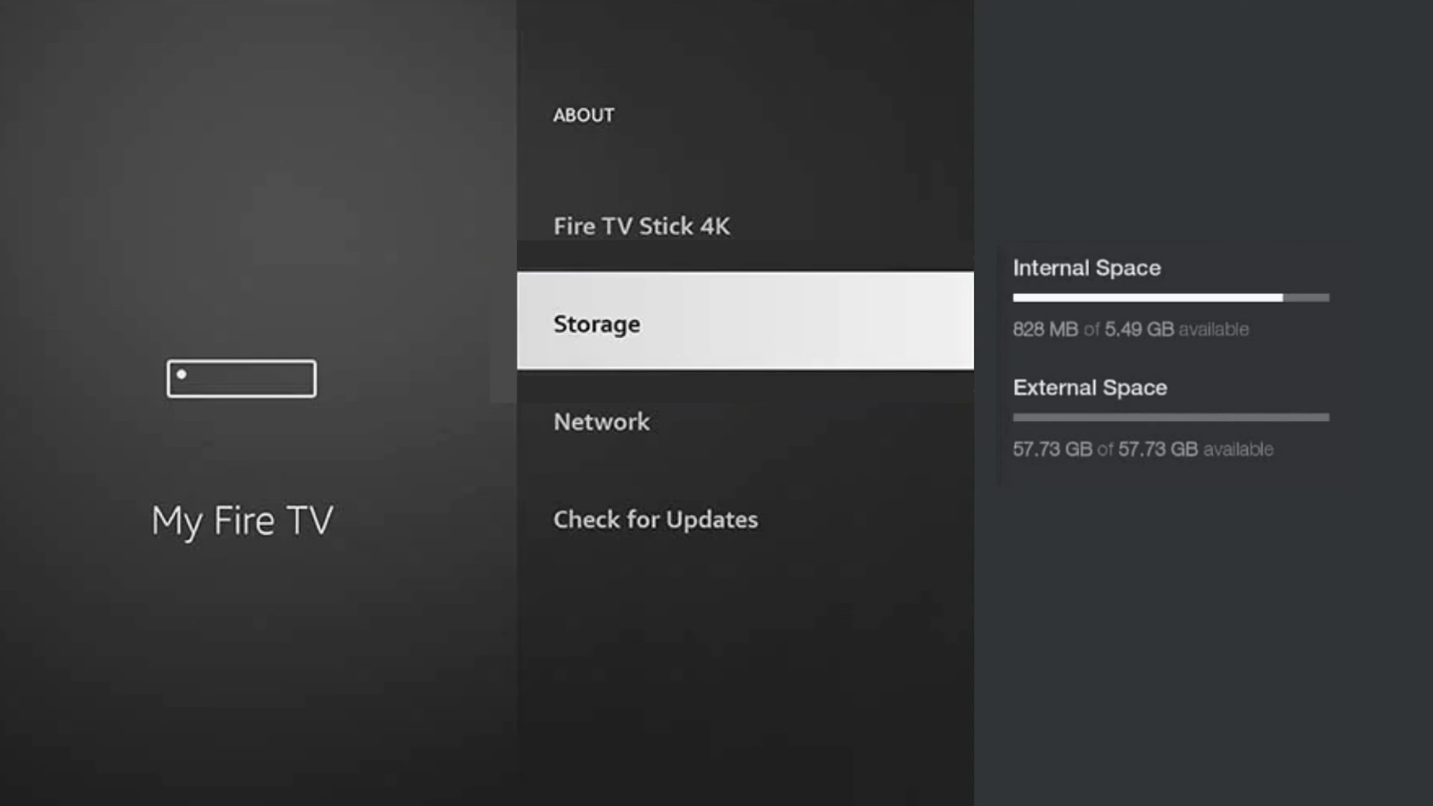